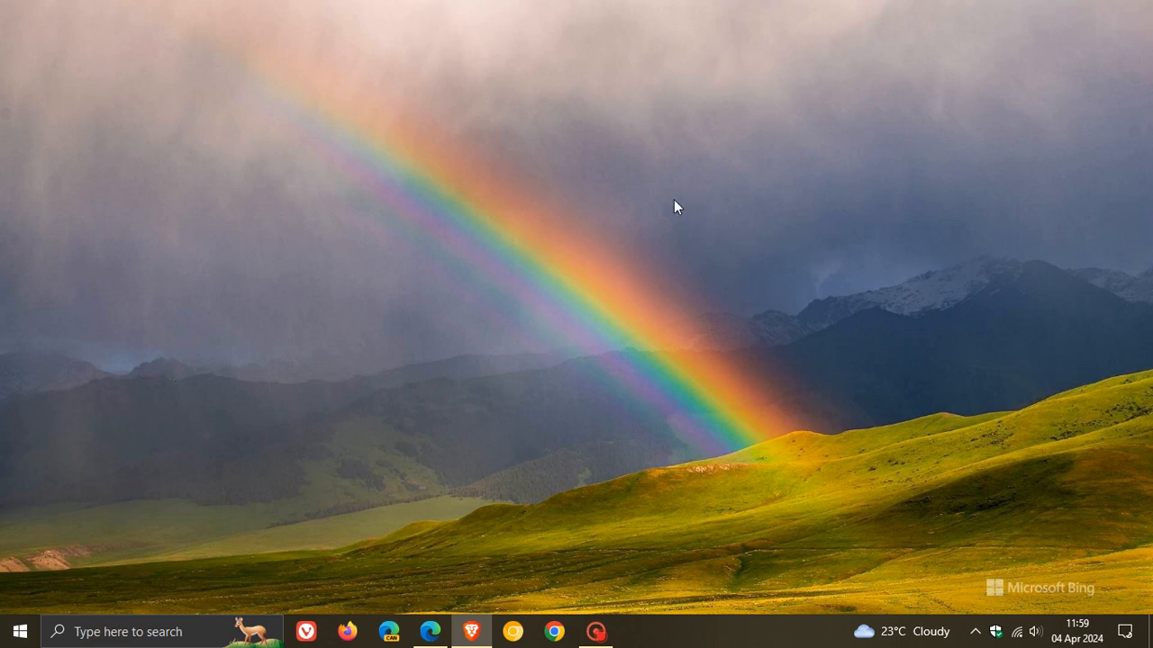
Bring up Edge showing the Windows 10 Extended Security Updates article.
click(428, 631)
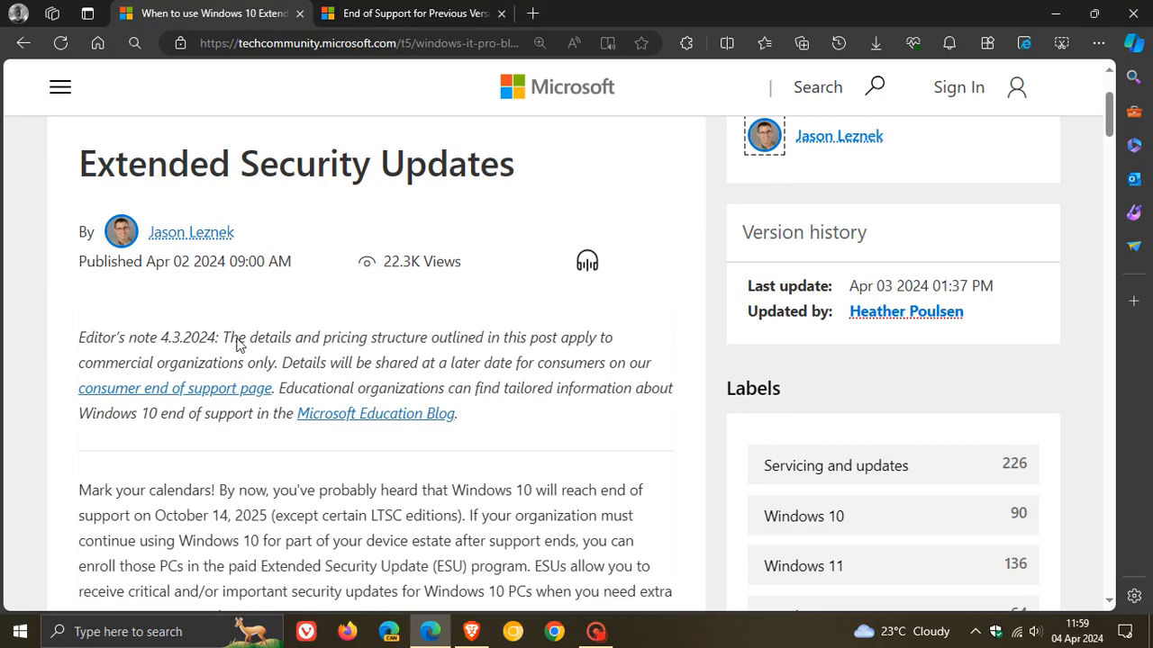
mouse_move(282, 310)
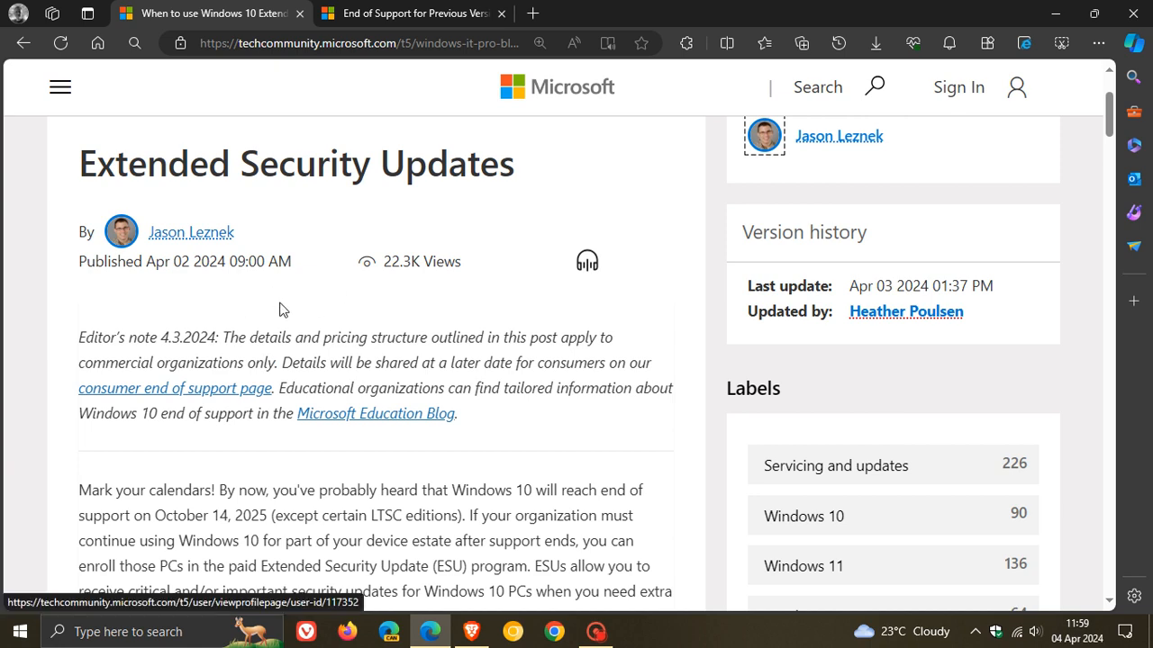
Select the editor's note from its first word through the 'consumer end of support page' link.
scroll(up, 3)
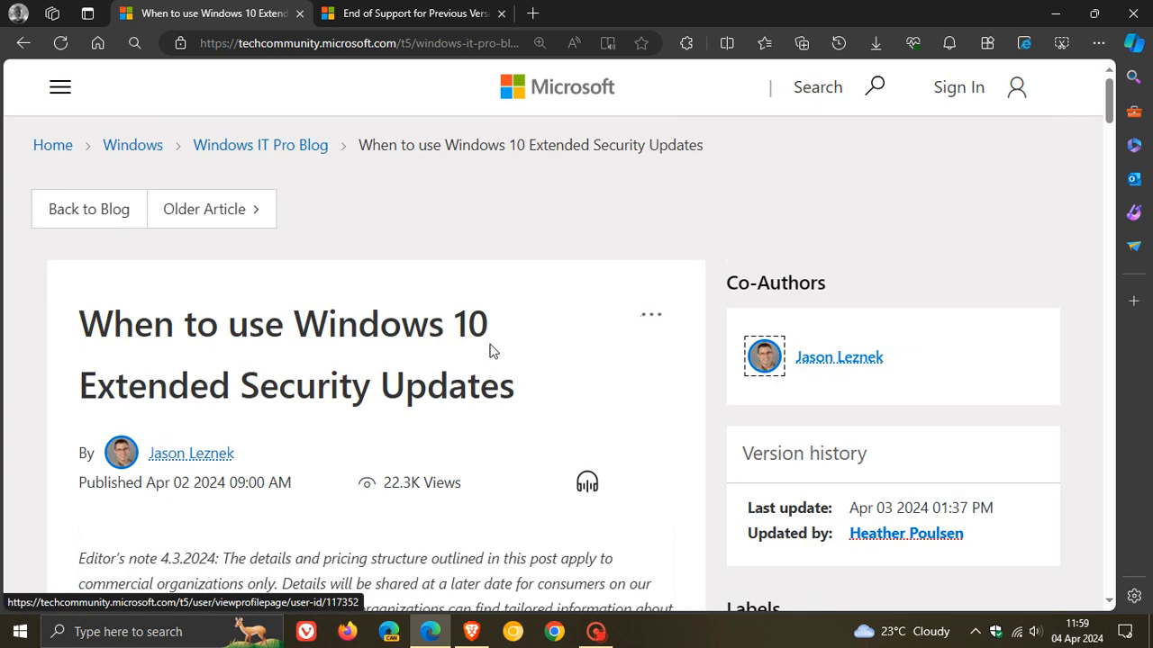
scroll(down, 3)
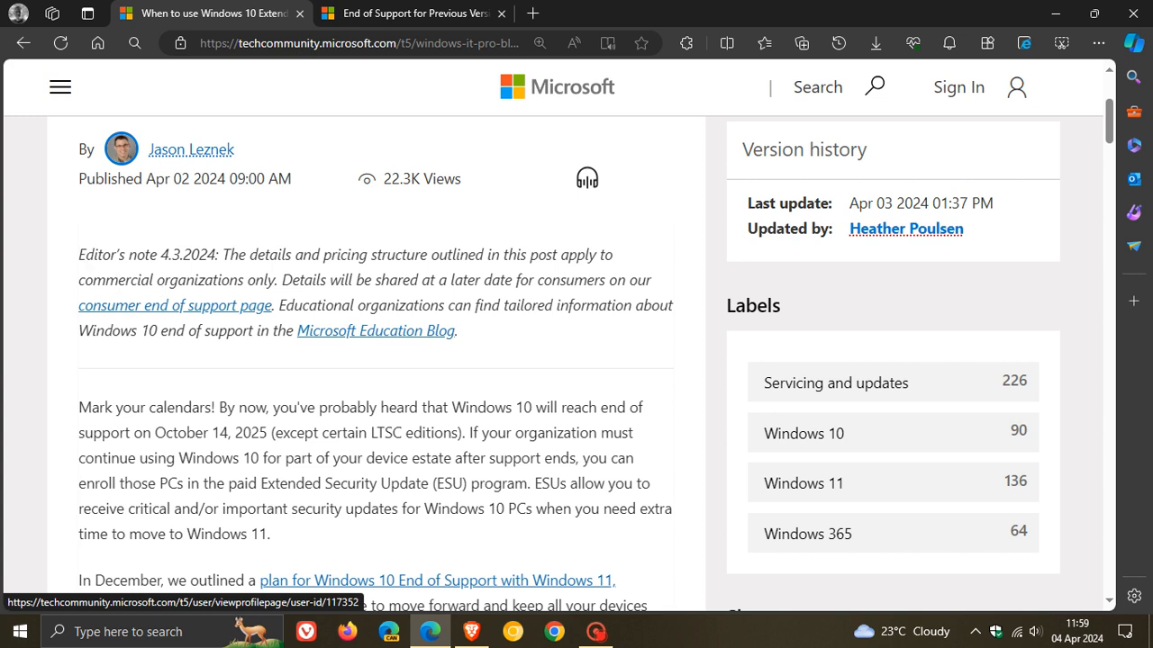
double_click(88, 254)
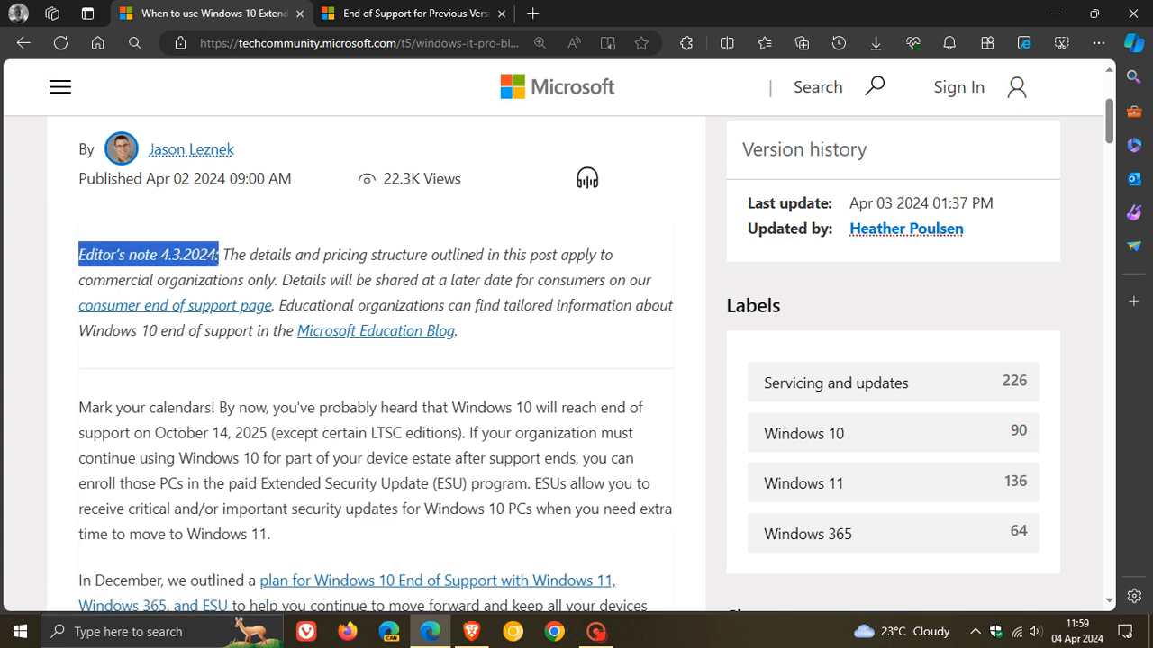
drag(216, 256, 459, 256)
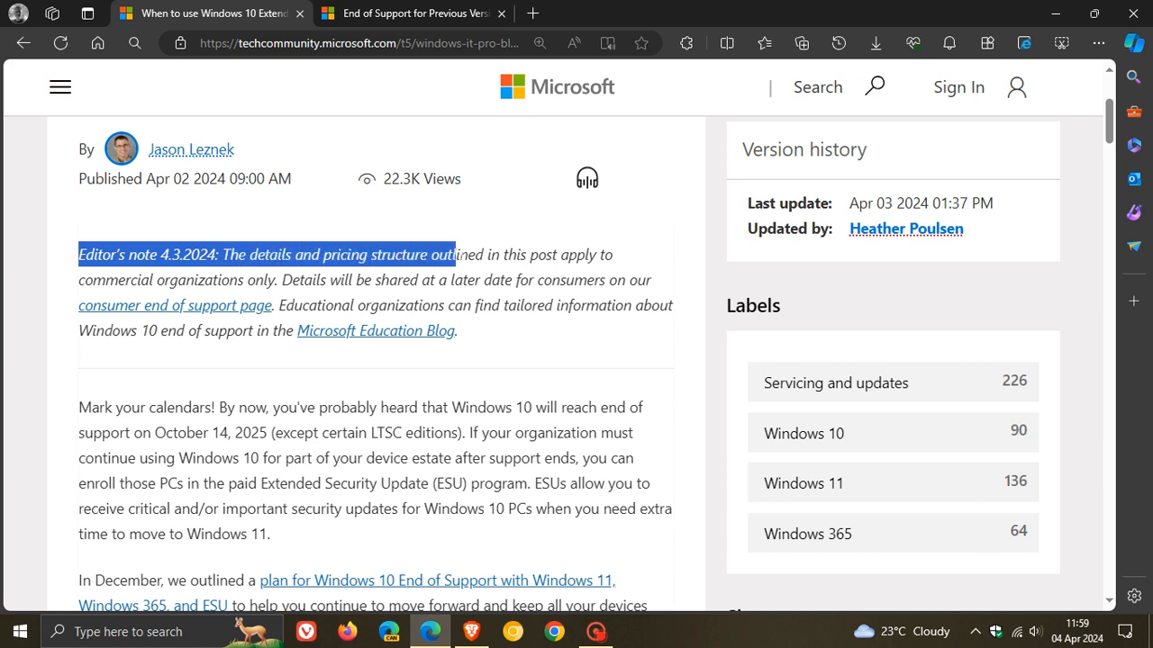
drag(454, 256, 621, 256)
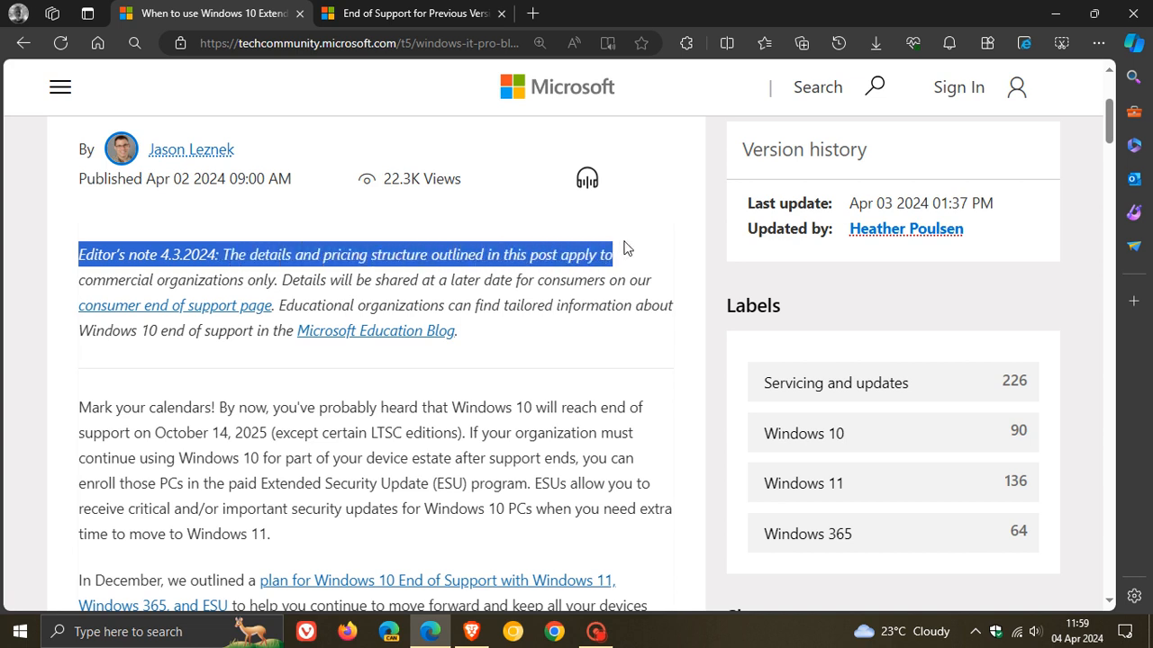
drag(627, 248, 357, 281)
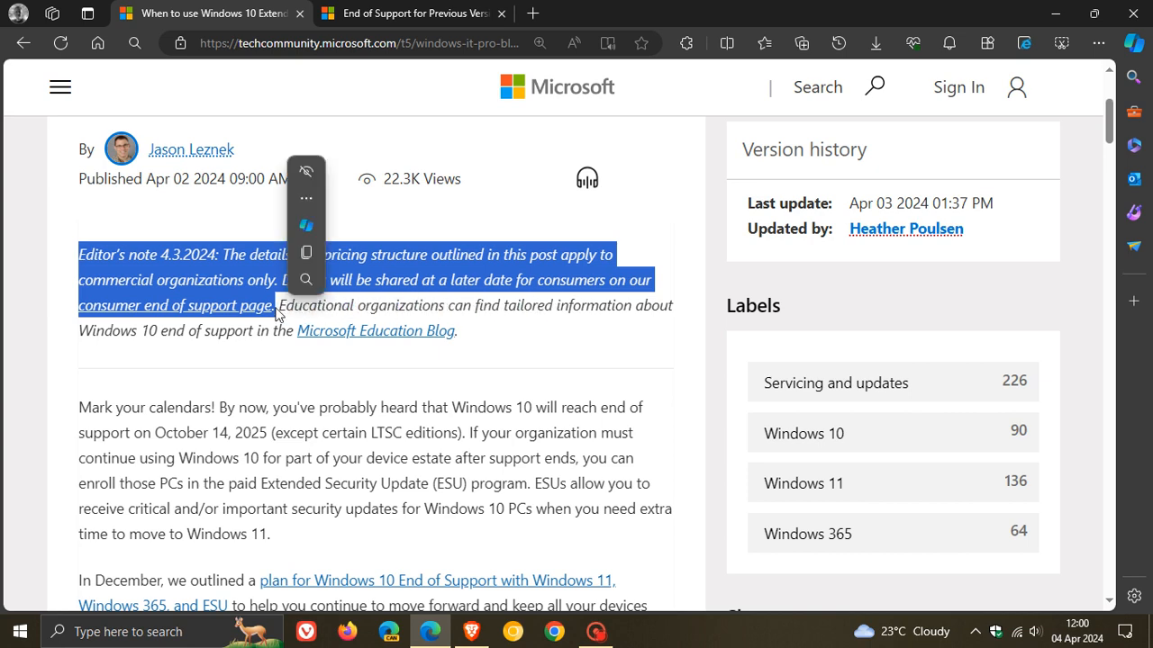
View the End of support for Windows 10, 8.1 and 7 tab, then return to the article and clear the highlight.
click(410, 12)
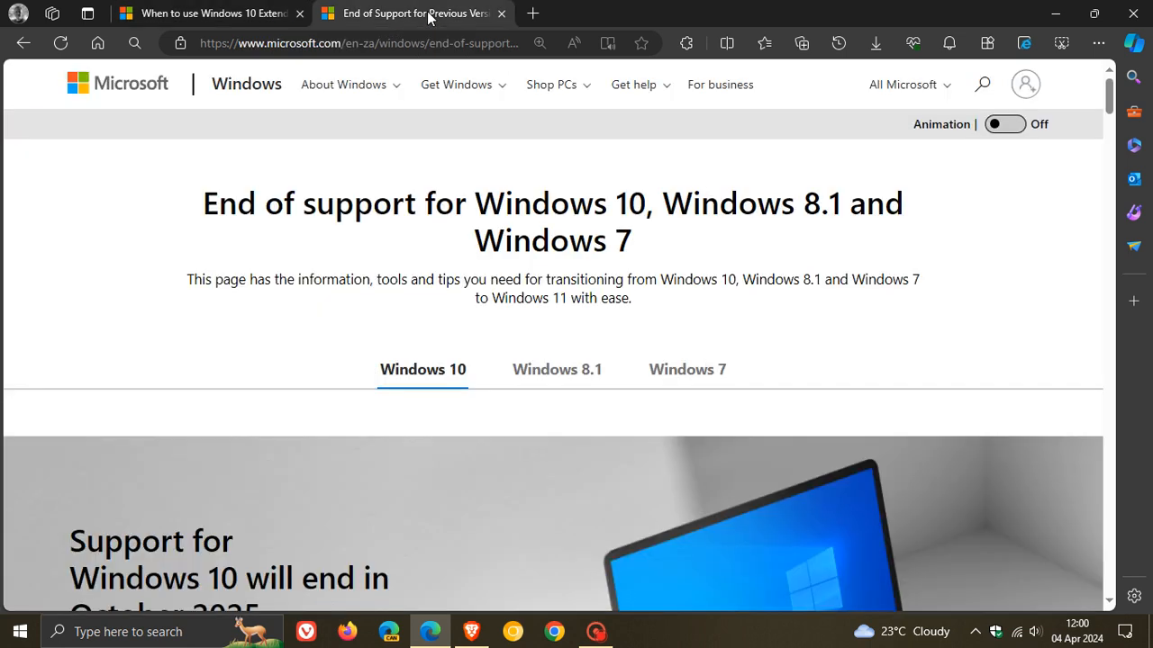
mouse_move(735, 238)
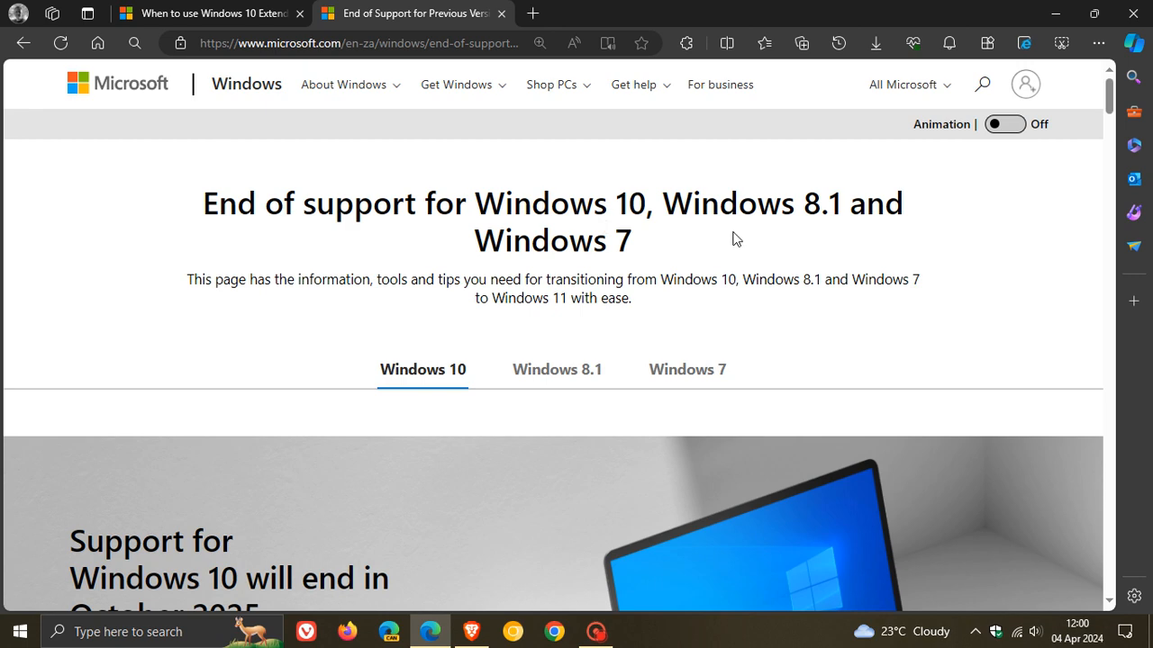
mouse_move(682, 273)
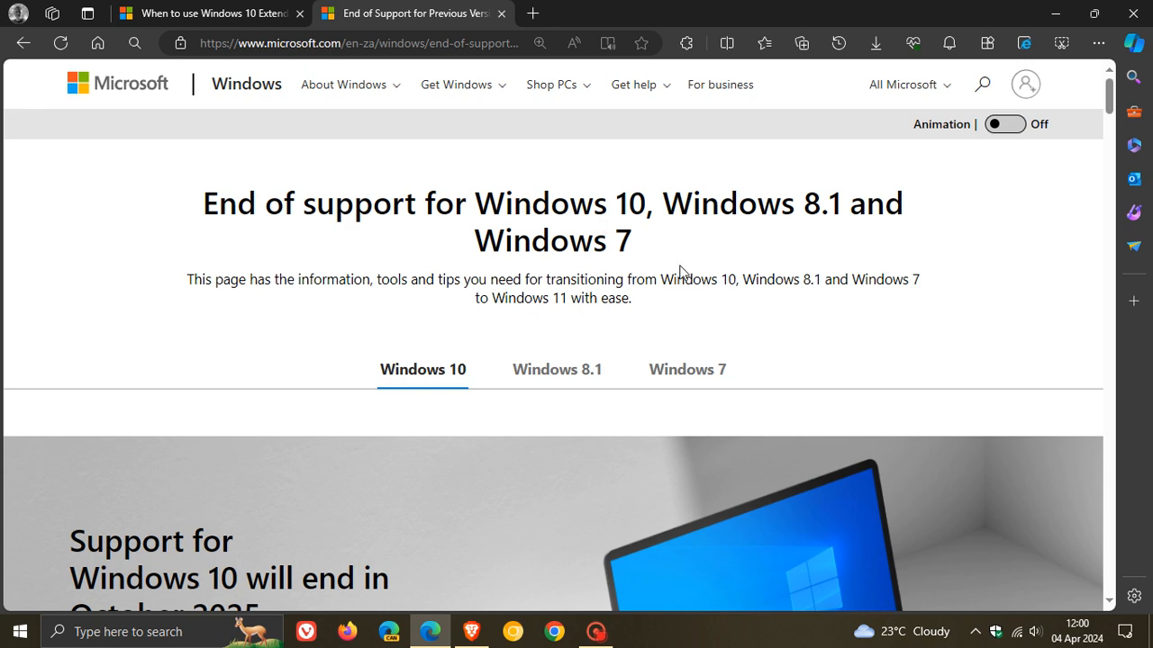
click(207, 13)
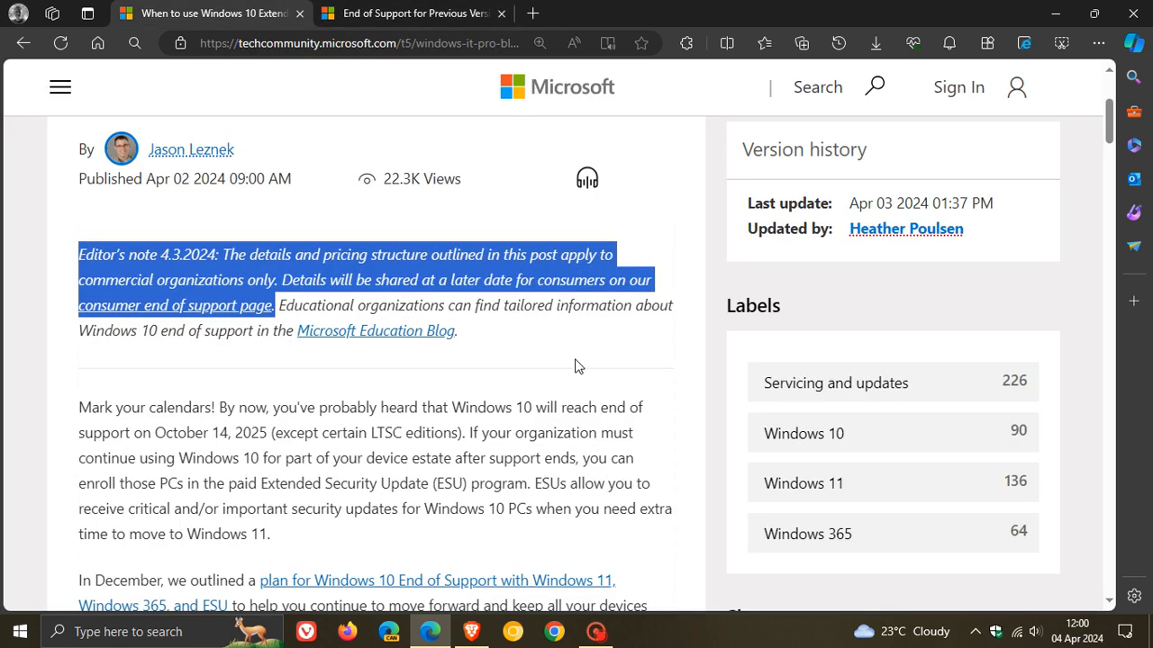
click(511, 342)
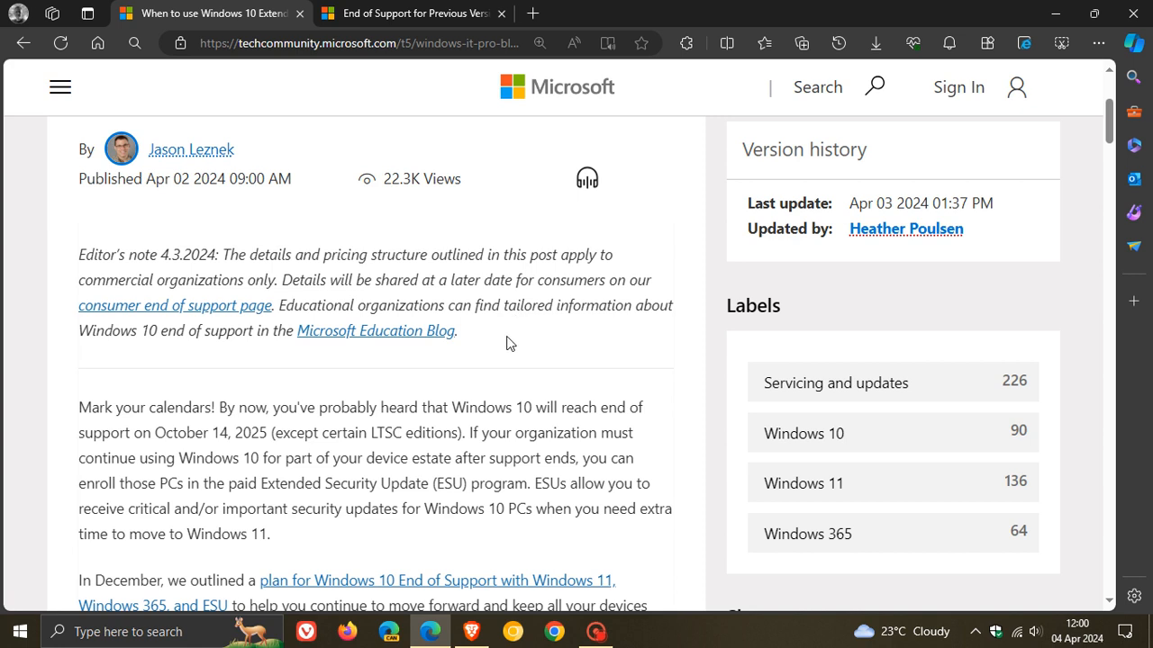
mouse_move(173, 364)
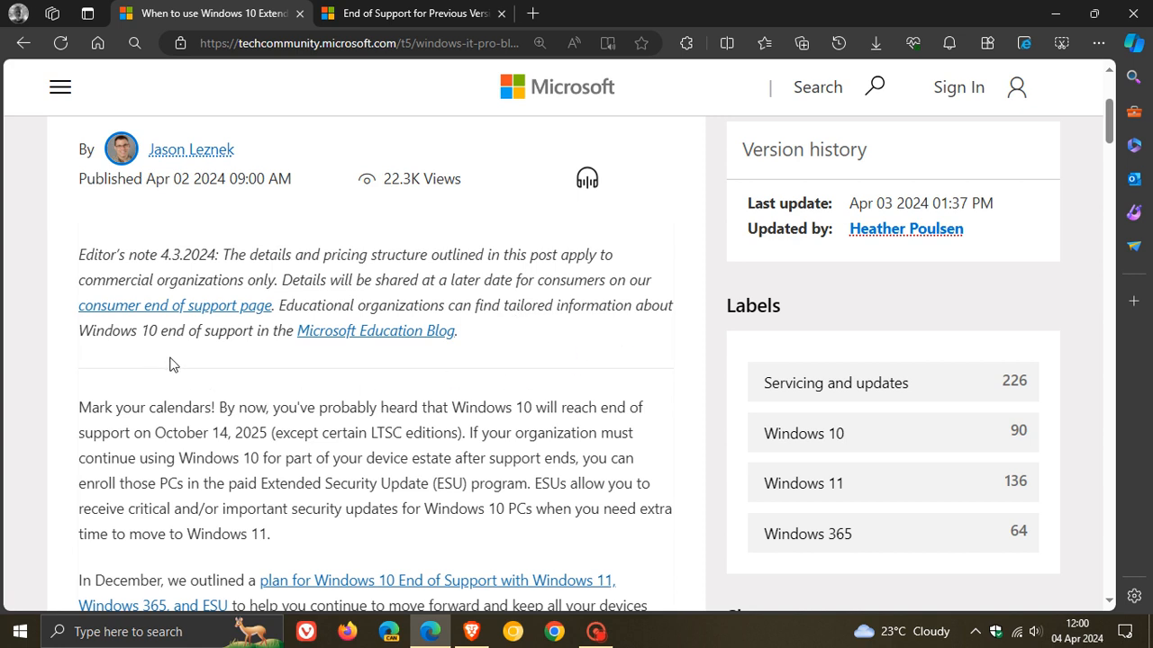
mouse_move(369, 346)
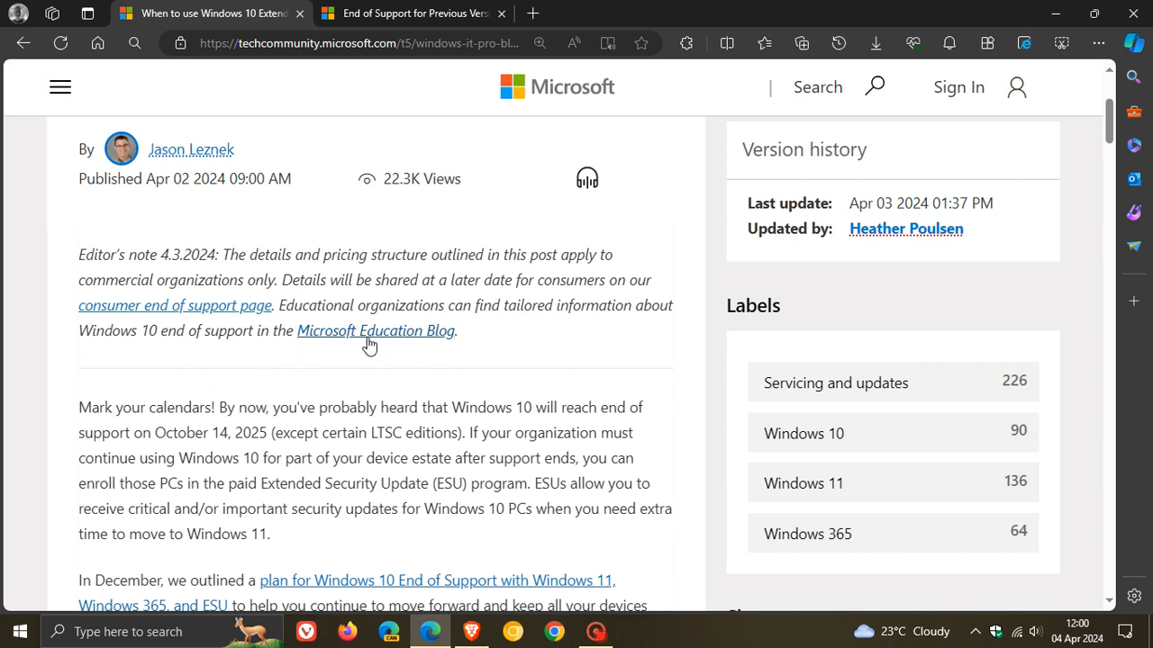
mouse_move(476, 351)
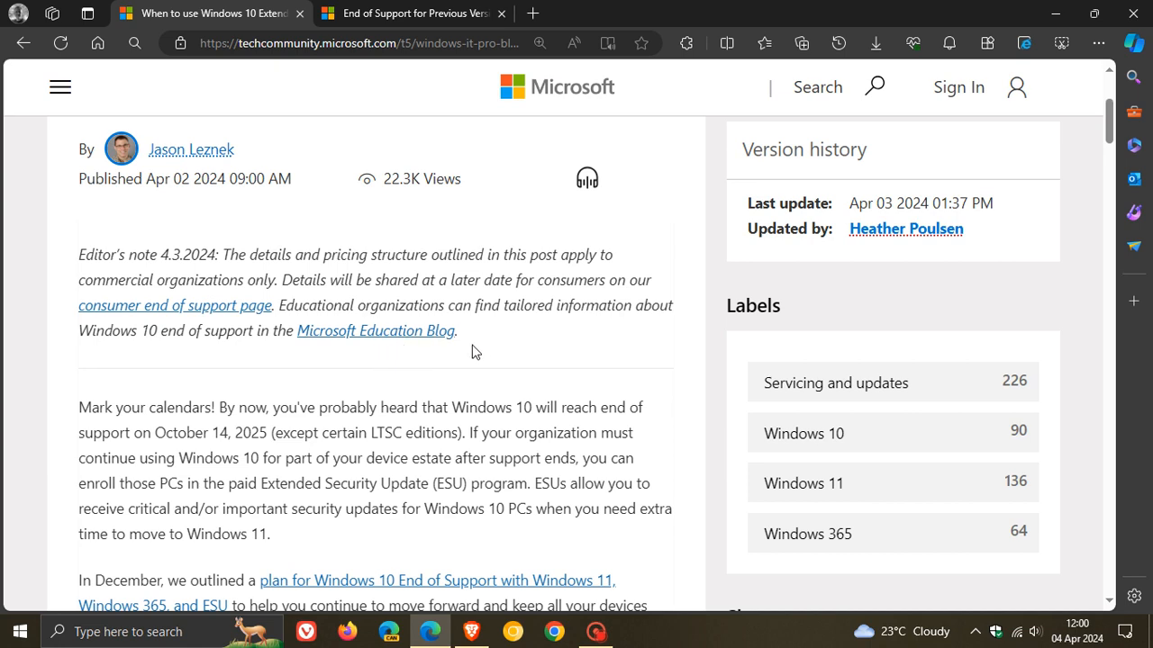
mouse_move(493, 367)
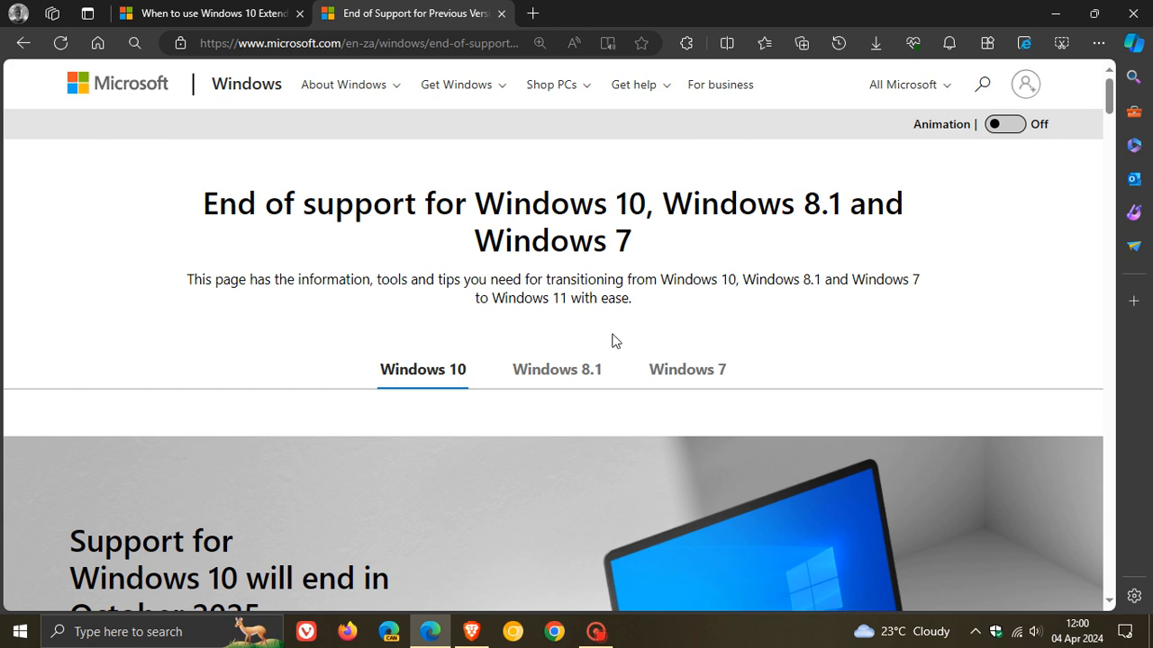
mouse_move(844, 383)
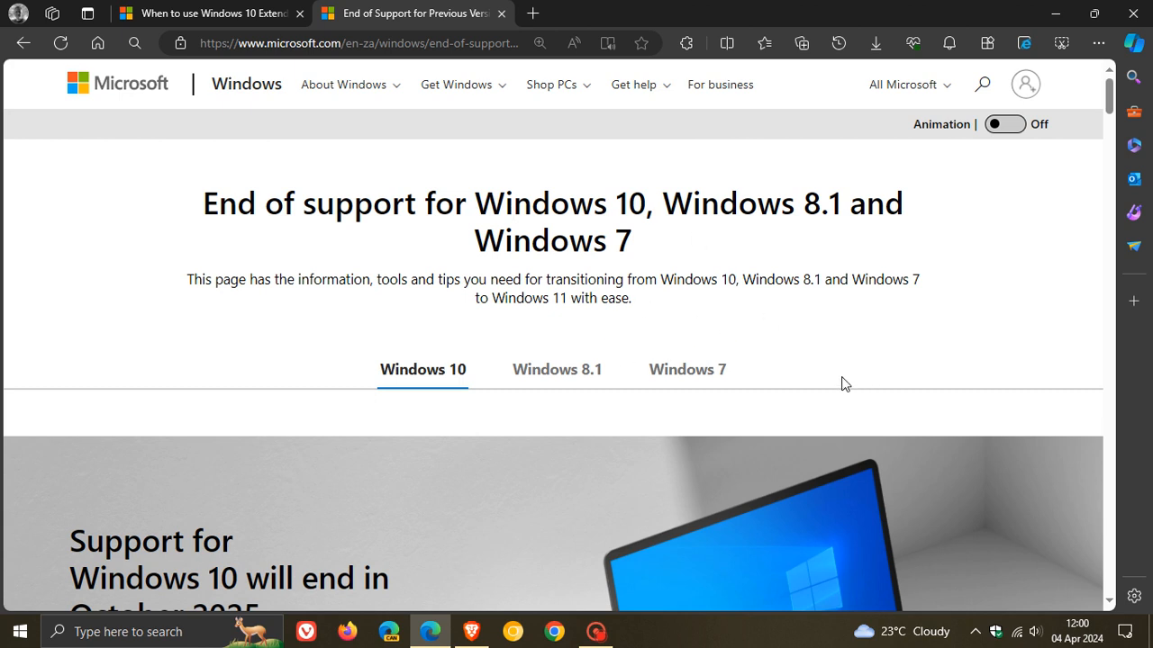
mouse_move(882, 328)
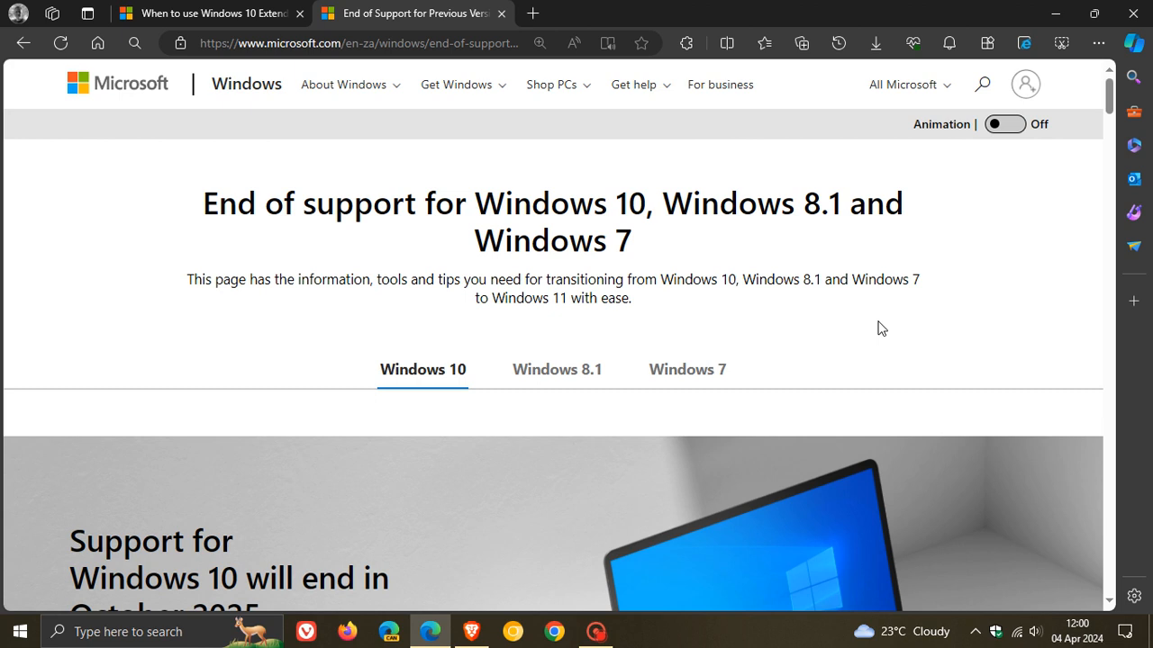
scroll(down, 3)
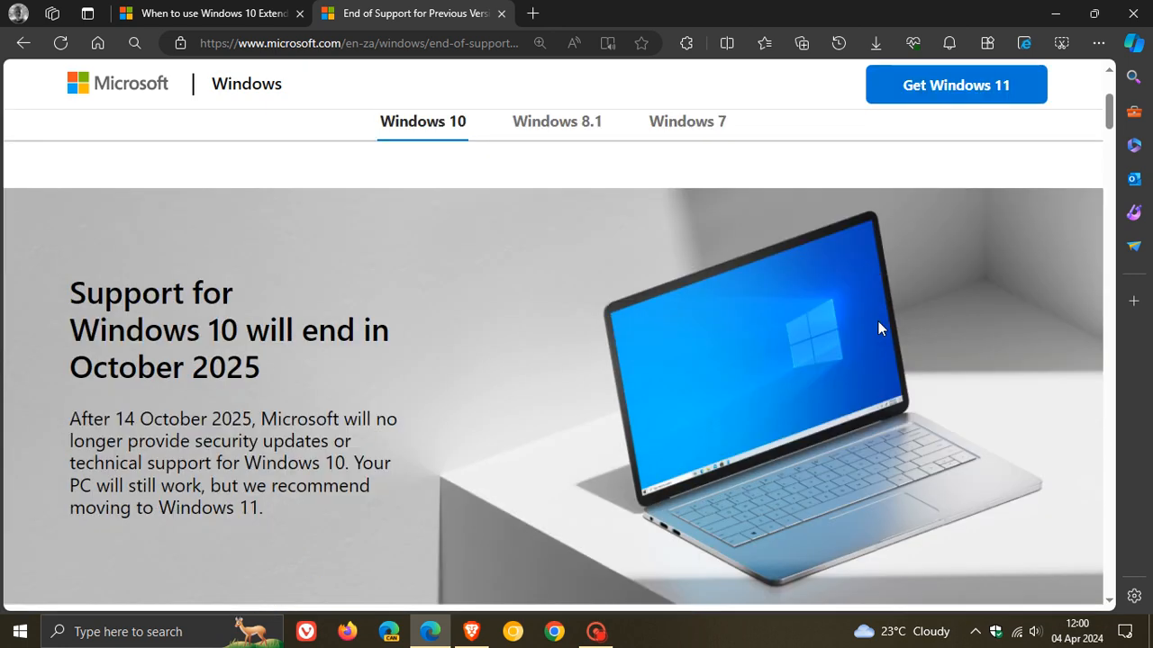
scroll(down, 3)
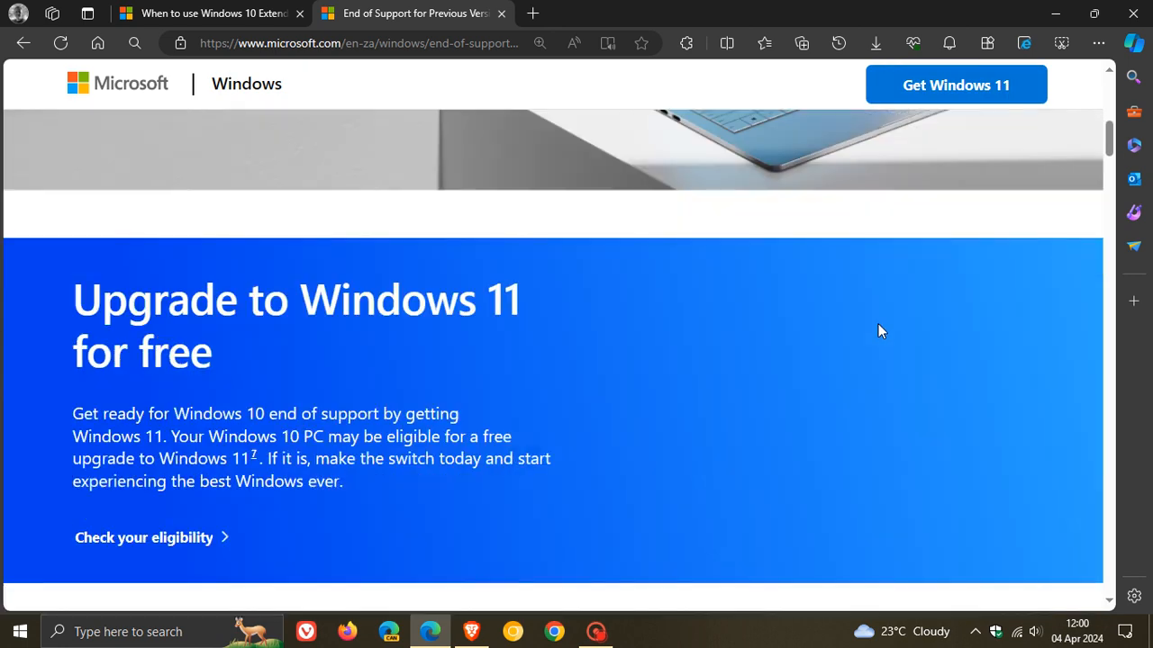
scroll(down, 3)
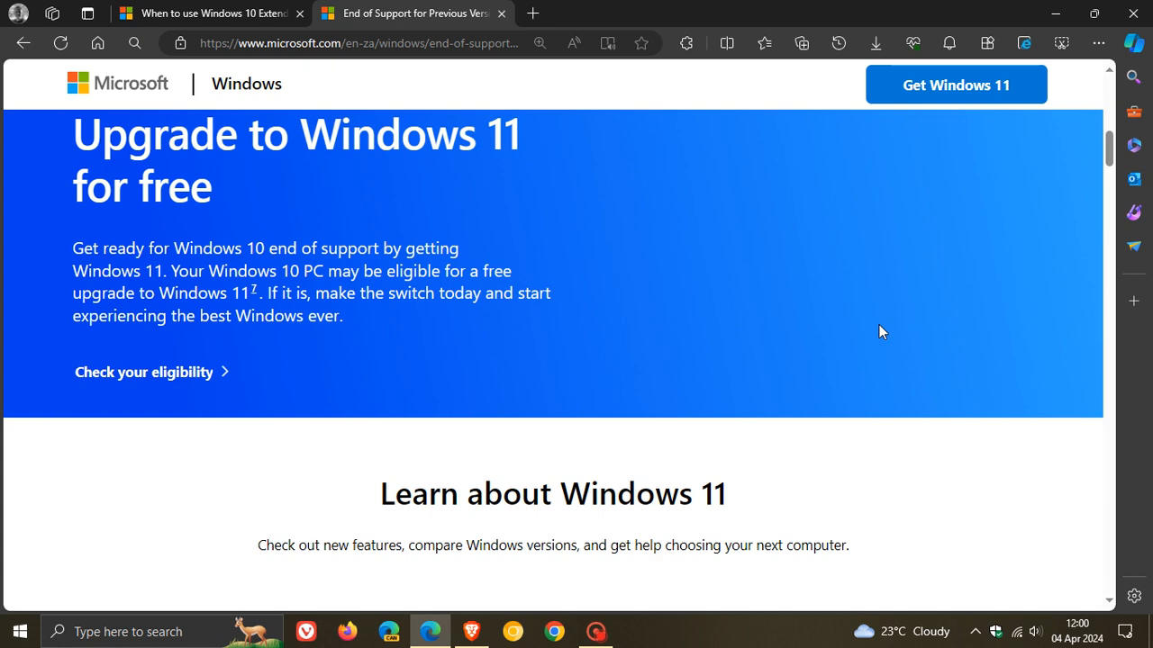
scroll(down, 3)
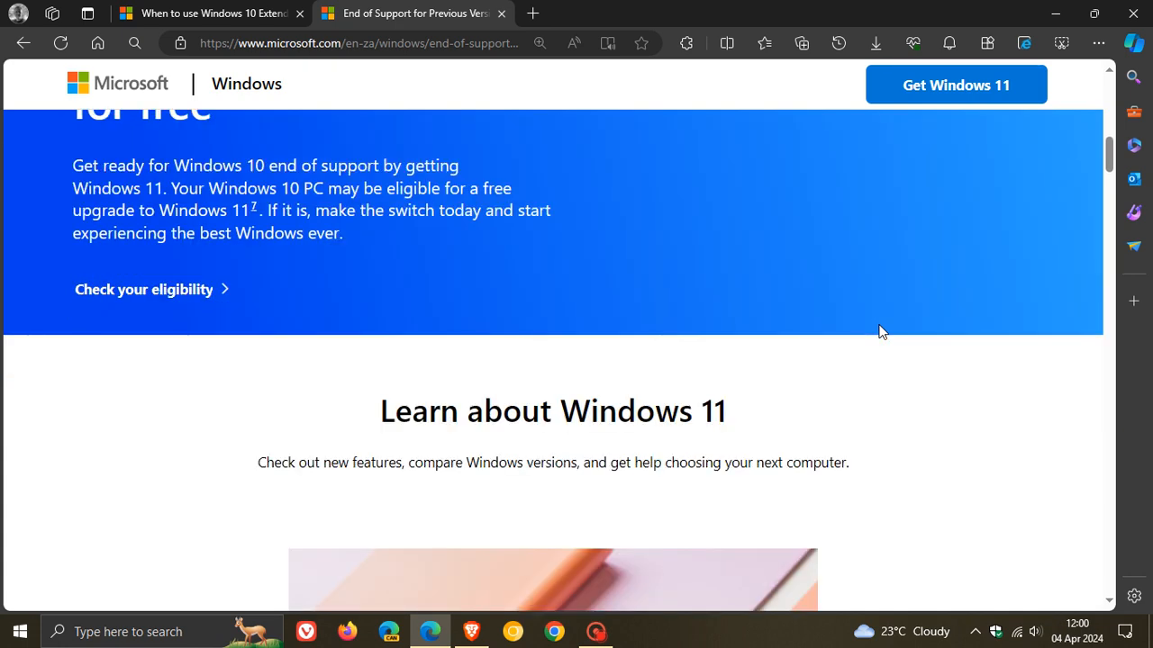
scroll(down, 3)
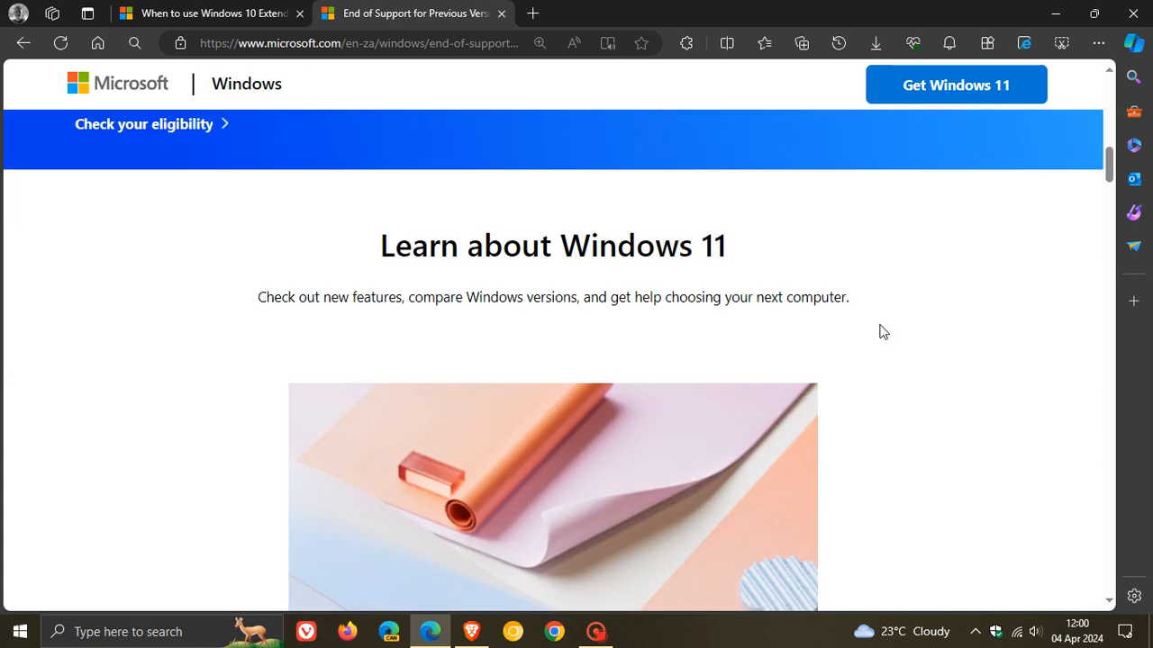
mouse_move(890, 335)
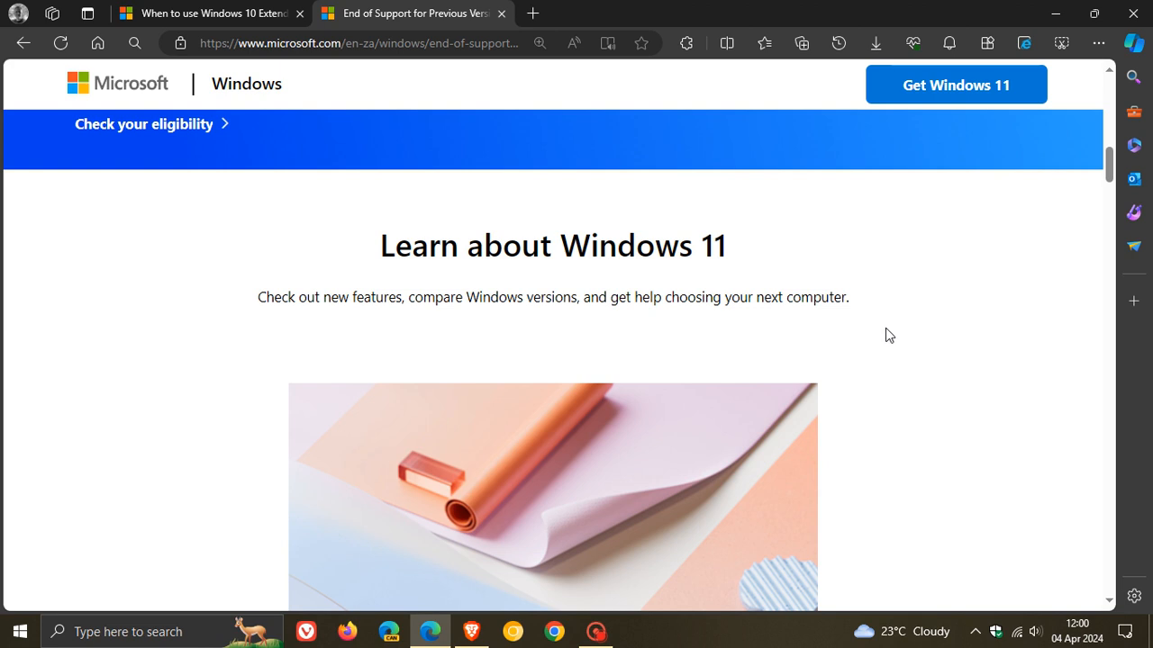
scroll(down, 3)
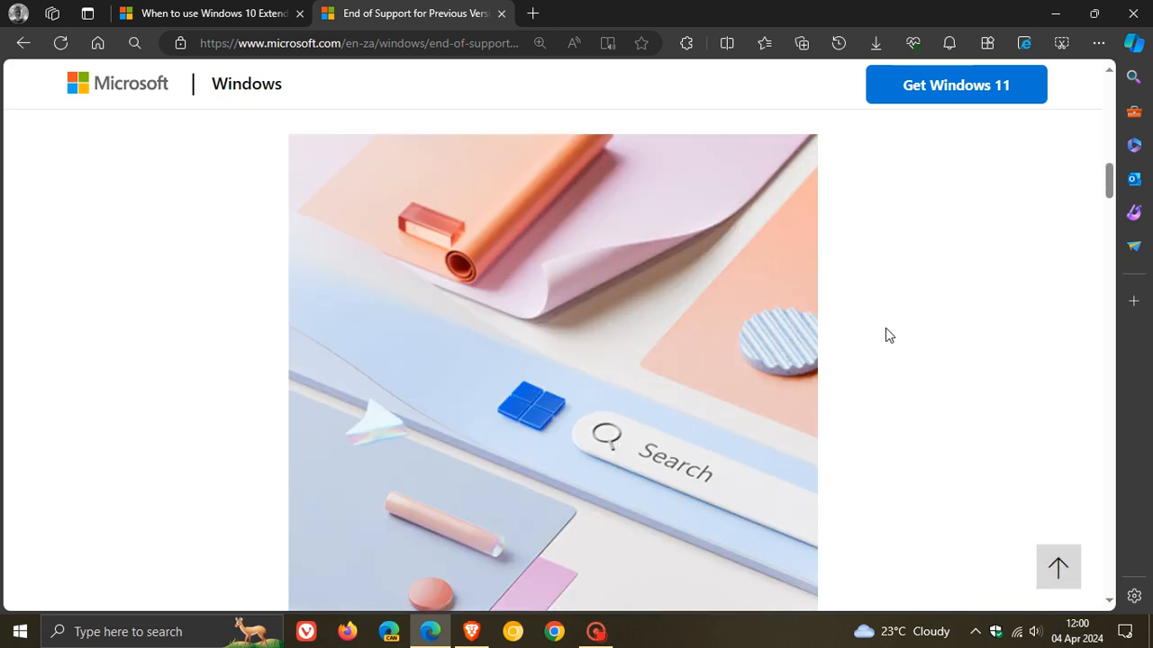
scroll(down, 3)
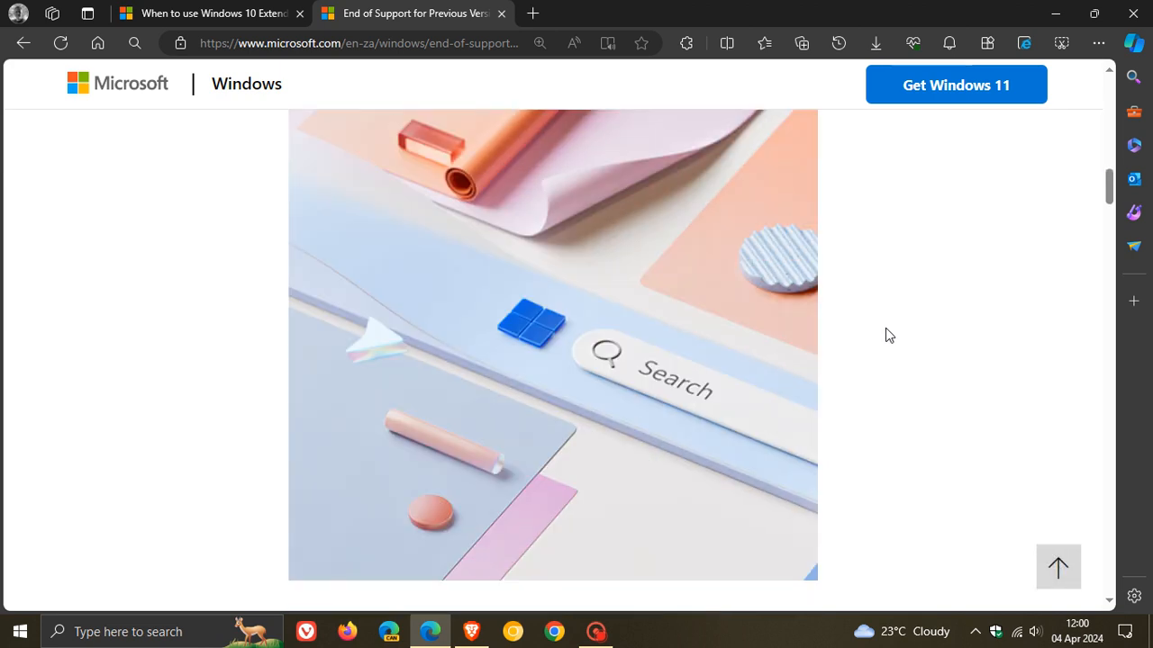
scroll(down, 3)
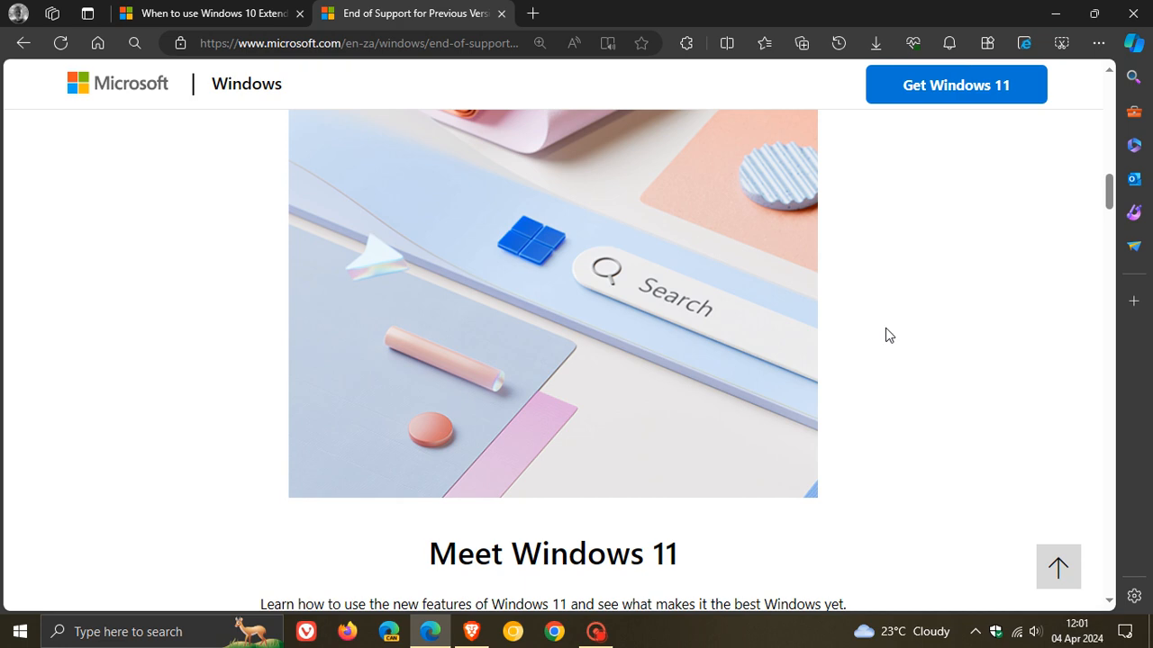
scroll(down, 3)
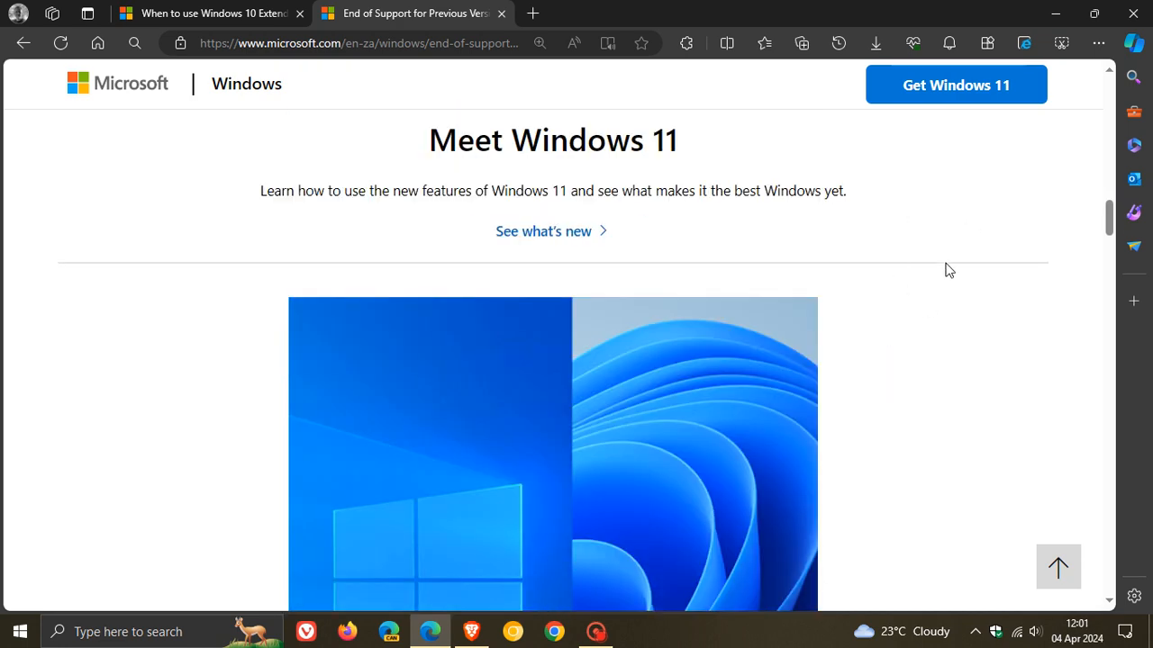
mouse_move(926, 313)
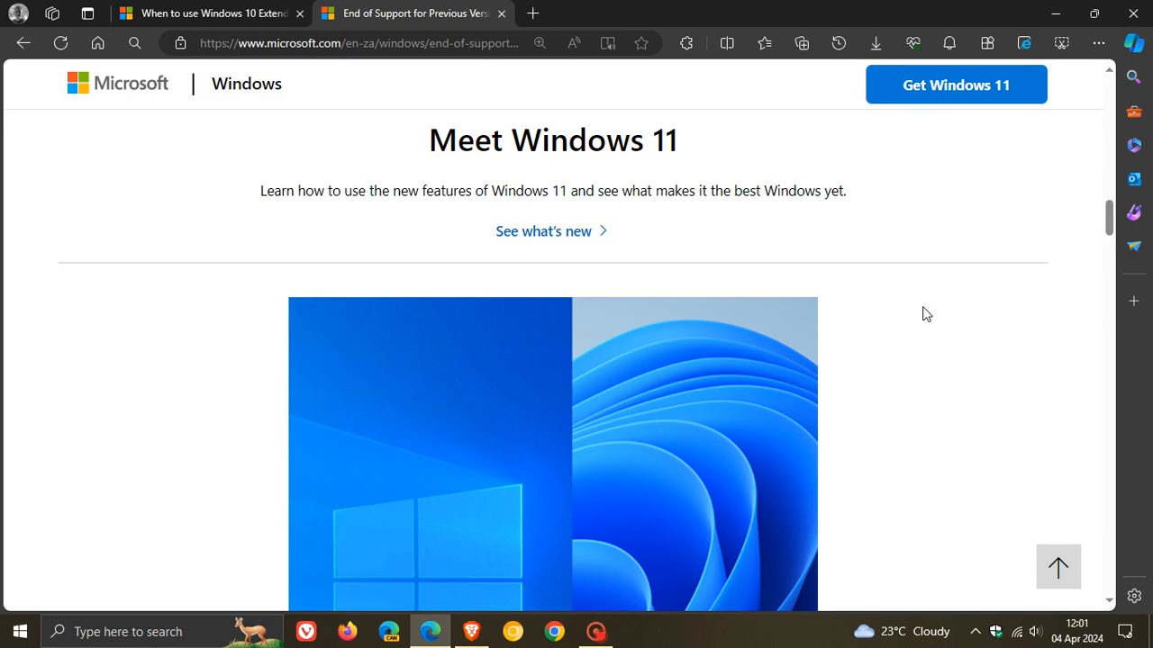
scroll(down, 3)
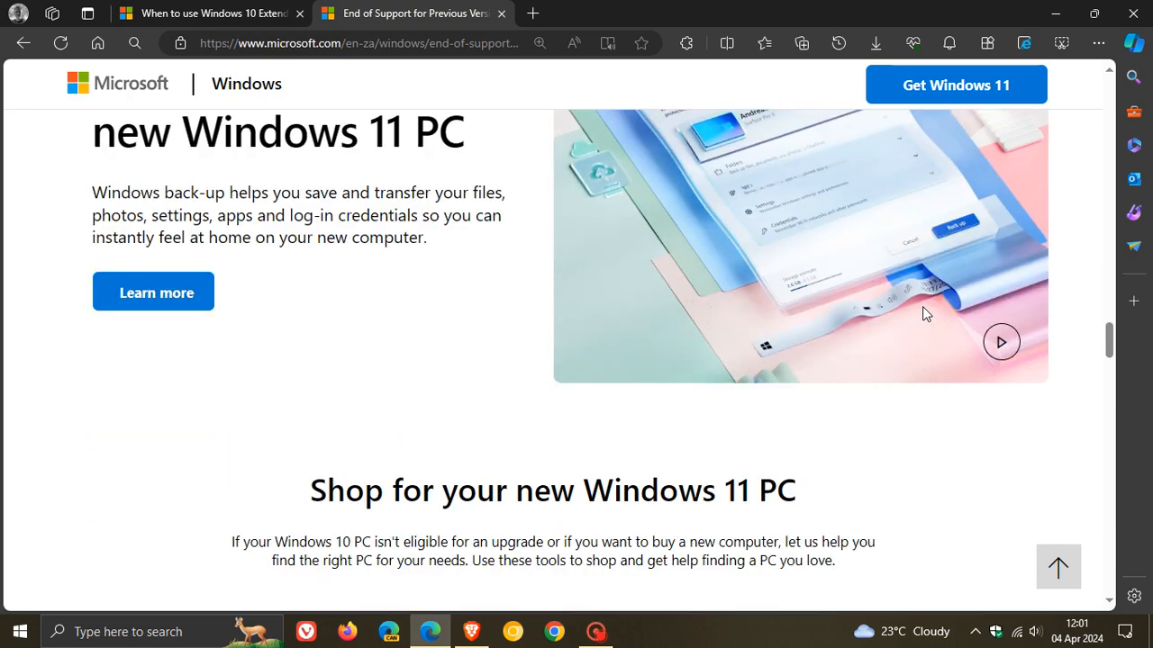
scroll(down, 3)
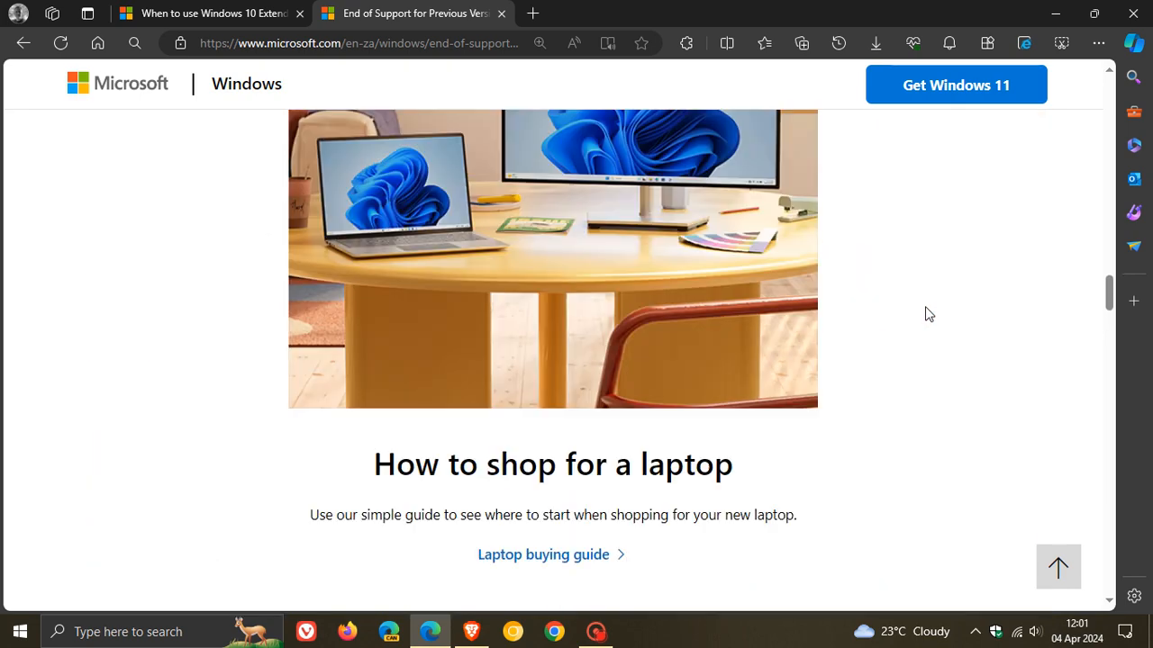
scroll(up, 3)
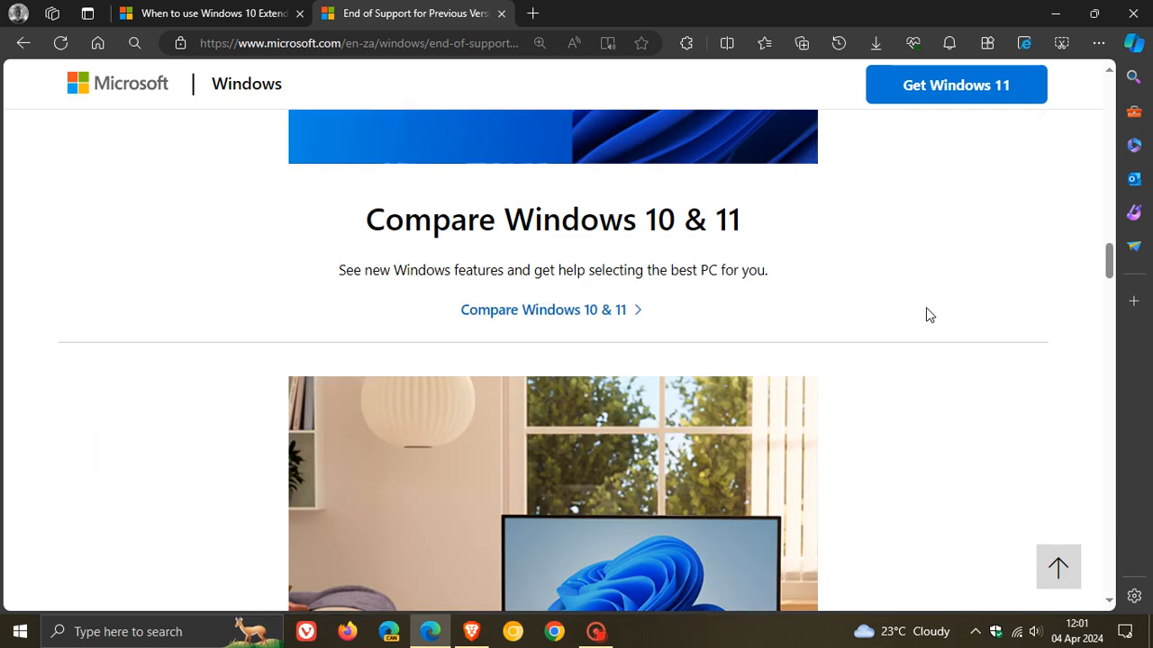
scroll(up, 3)
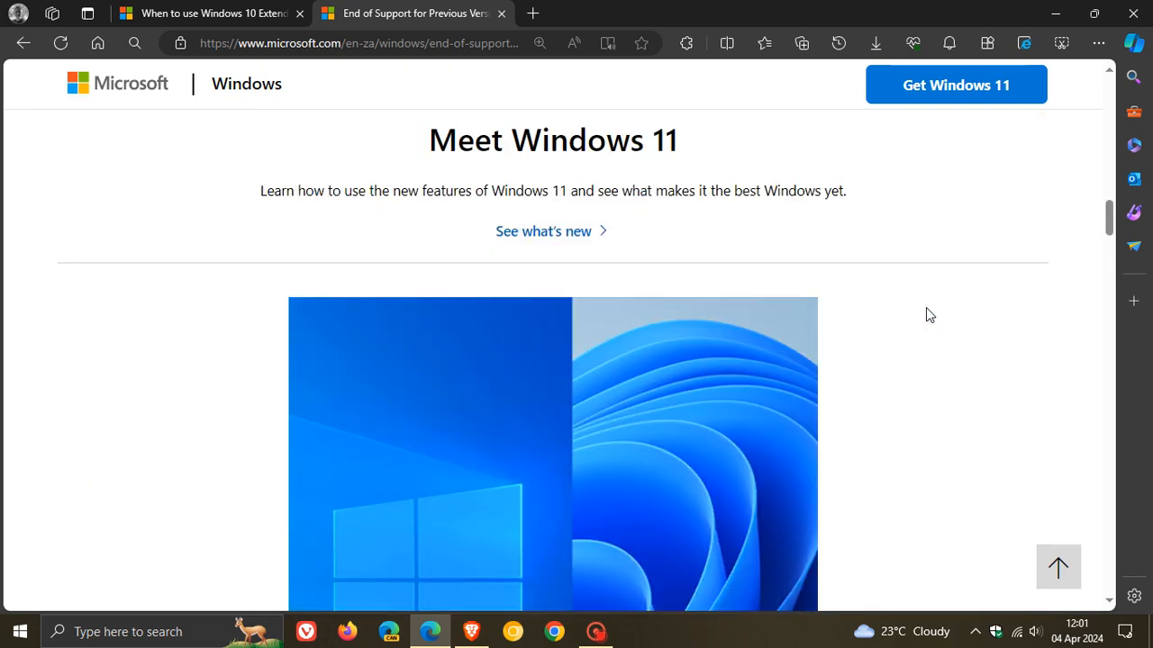
scroll(down, 3)
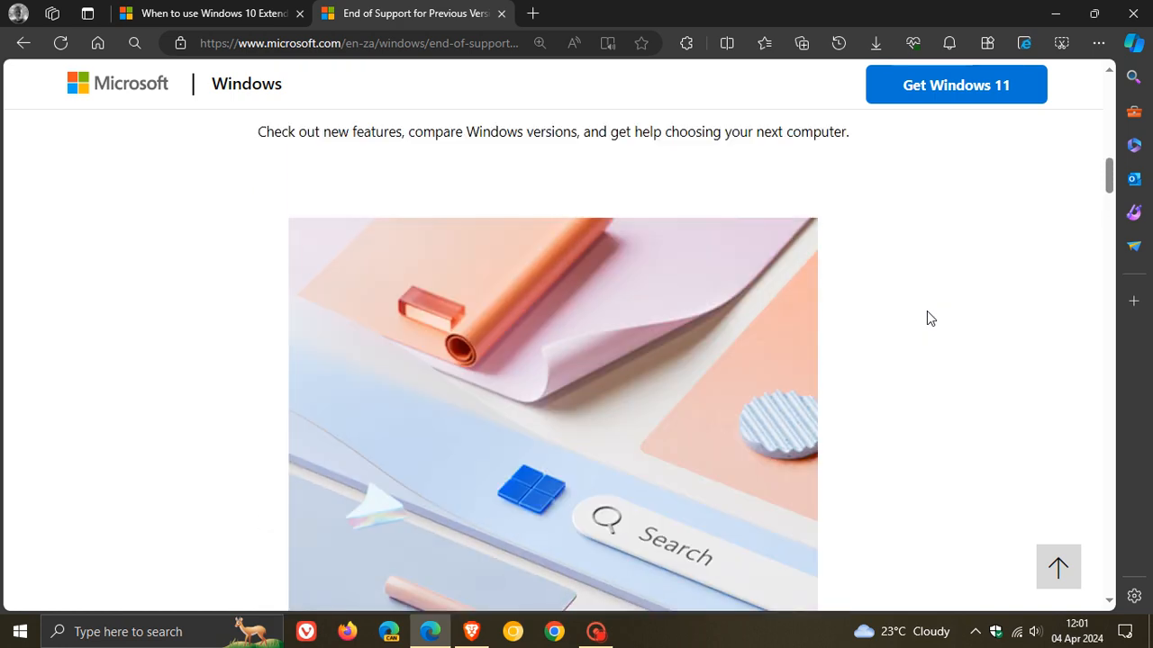
scroll(down, 3)
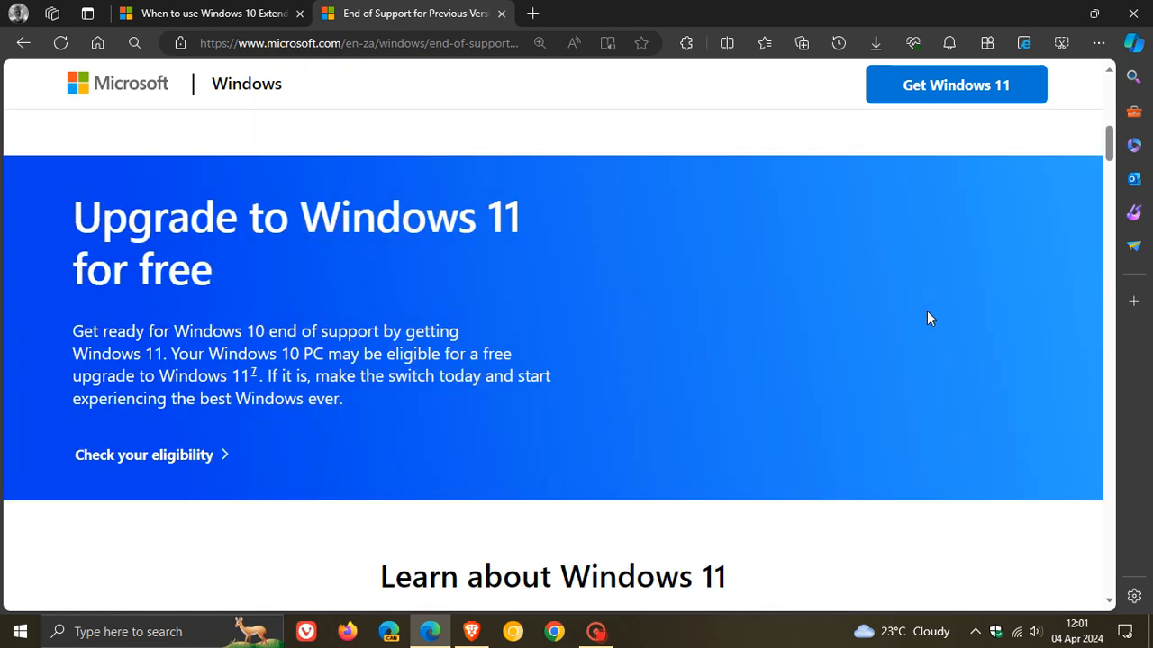
mouse_move(915, 296)
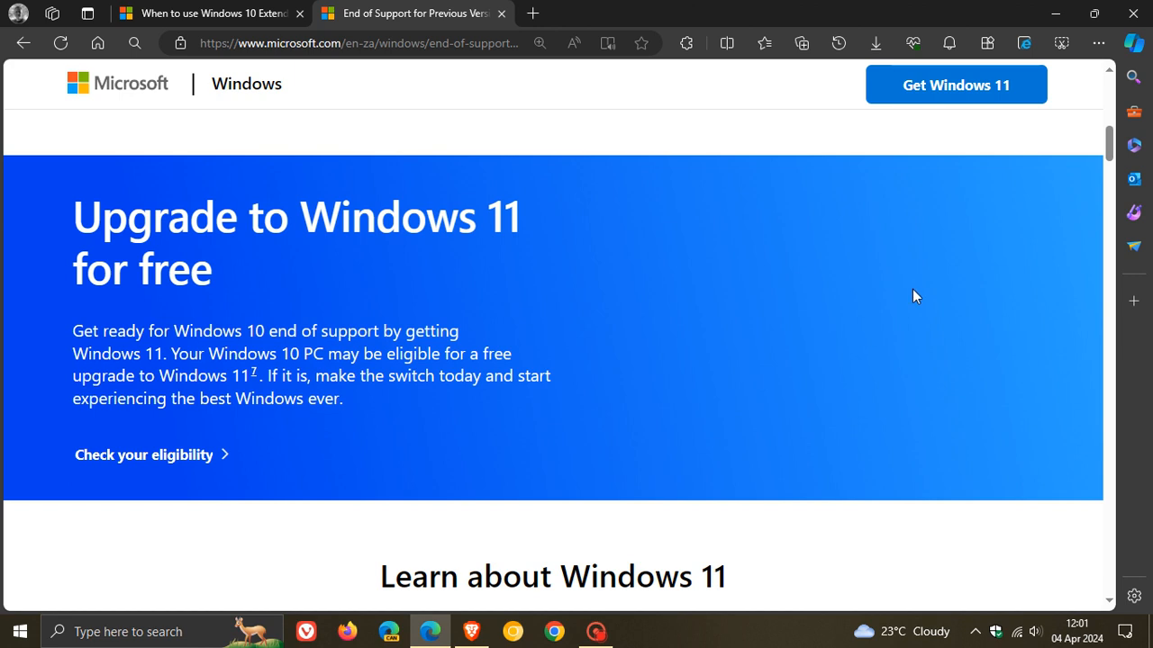
mouse_move(973, 277)
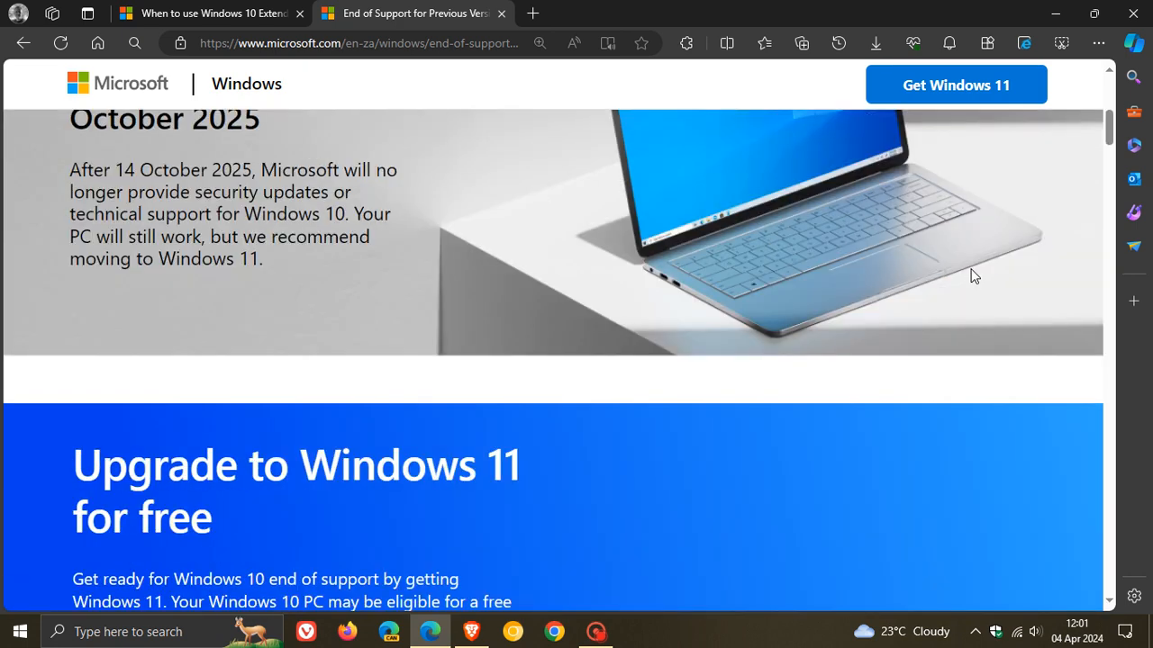
Scroll the article up before leaving the browser for the desktop.
scroll(up, 3)
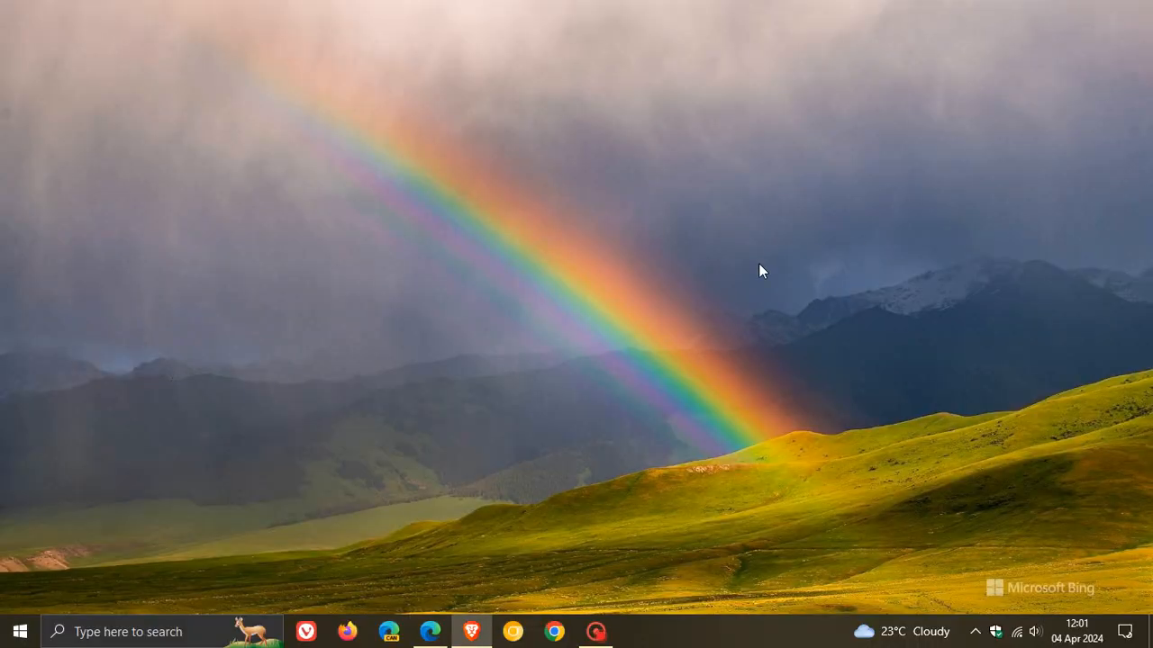
mouse_move(879, 245)
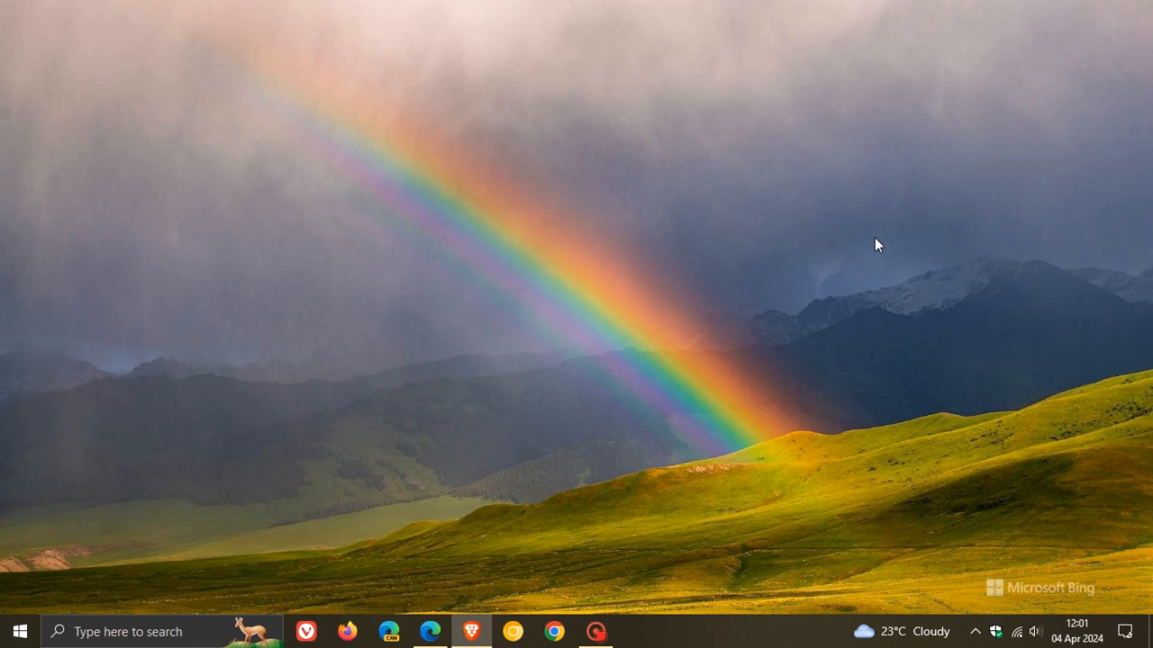
mouse_move(882, 198)
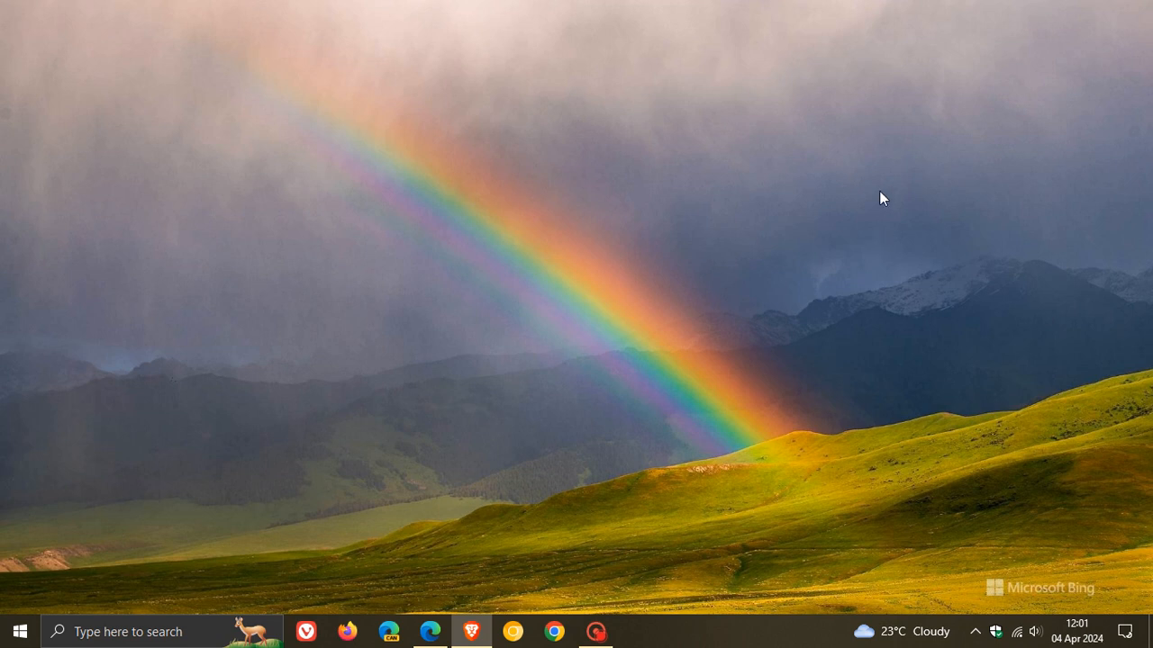
mouse_move(843, 263)
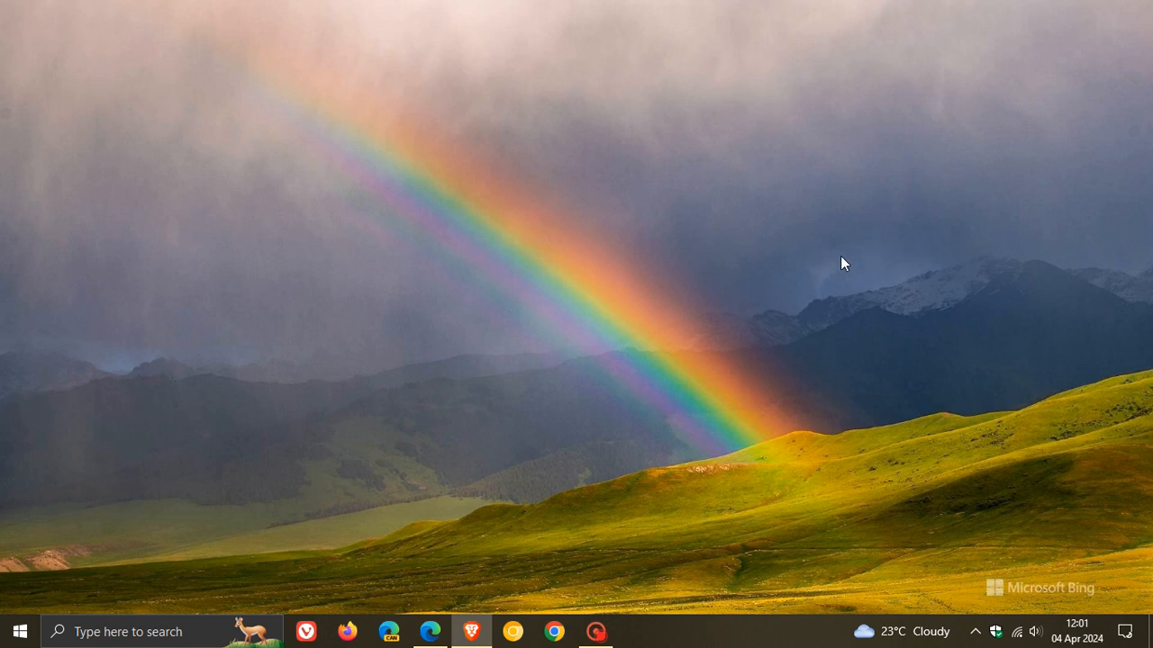